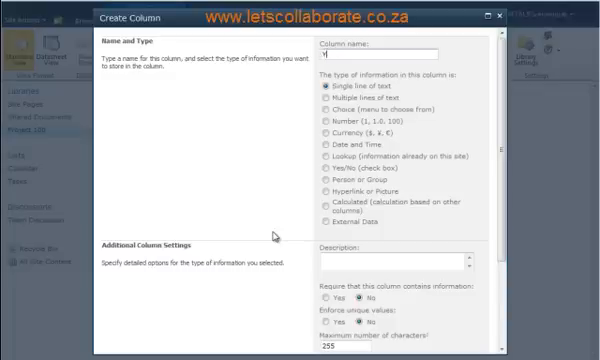
- Create a Year choice column with 2009, 2010, 2011 as radio-button options
type("Year")
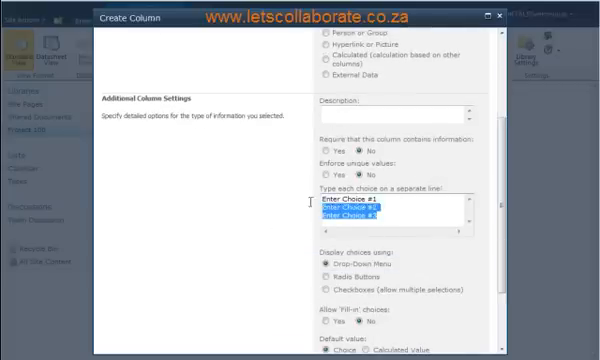
type("2009")
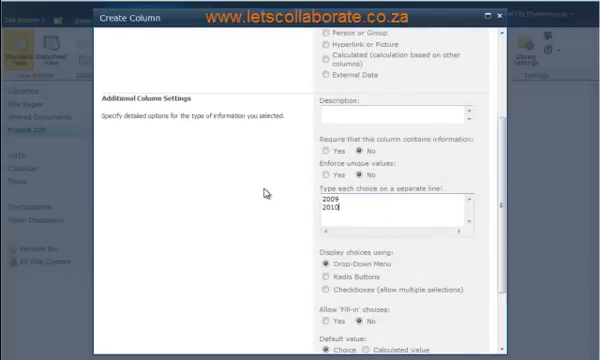
type("2011")
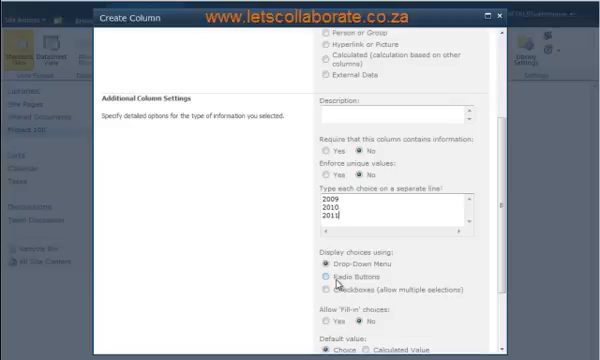
left_click(330, 276)
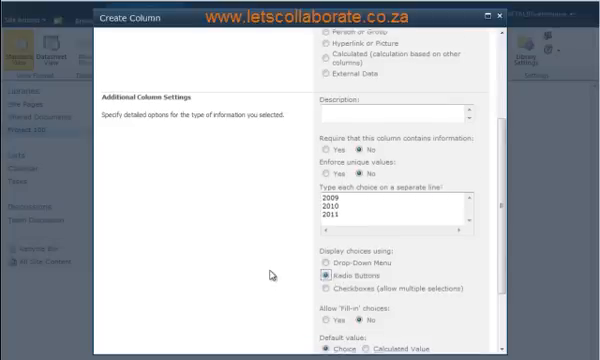
scroll("down", 3)
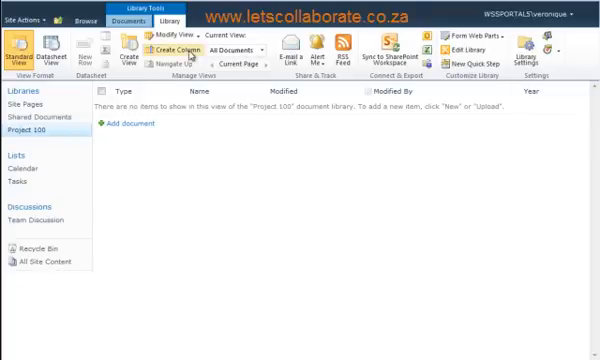
- Create a Dept choice column with HR, IT, Ops as radio-button options
left_click(170, 48)
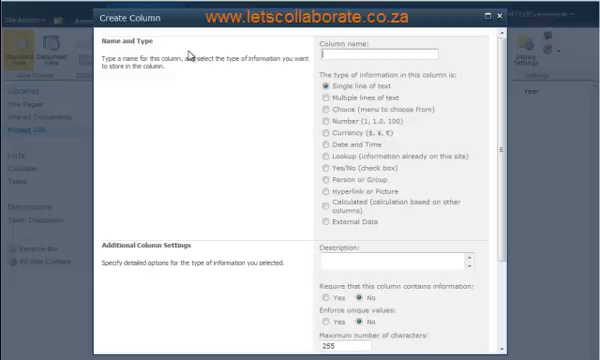
type("Dept")
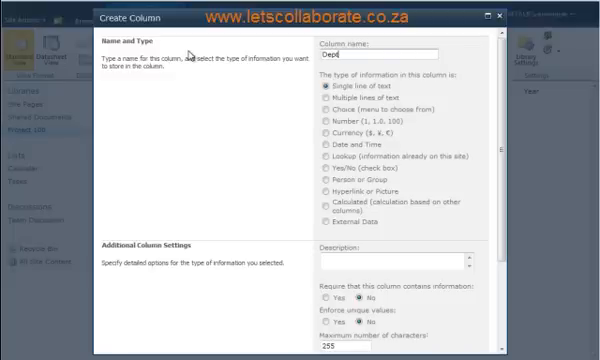
left_click(328, 112)
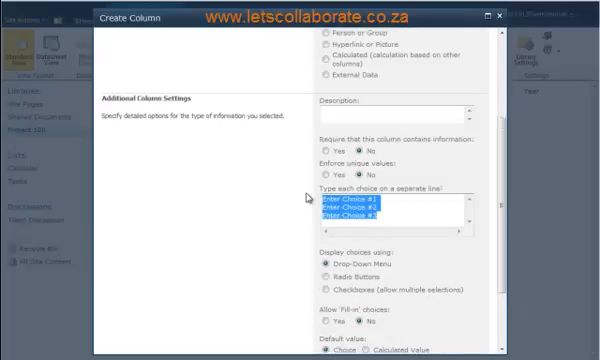
type("HR")
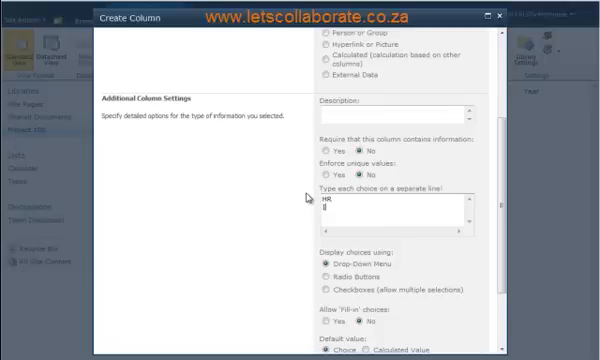
type("IT")
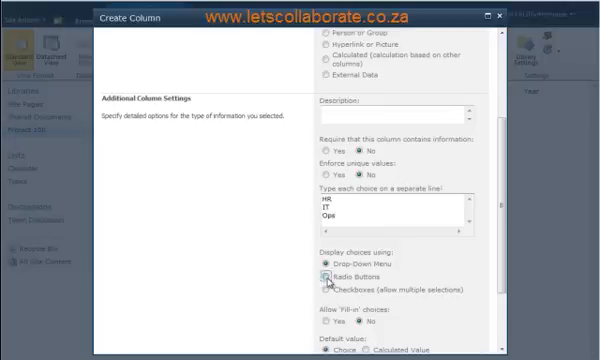
left_click(328, 272)
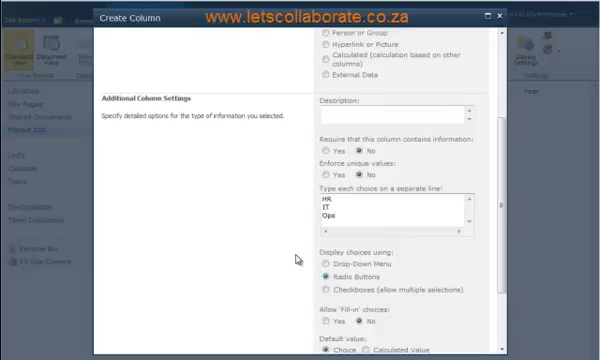
scroll("down", 3)
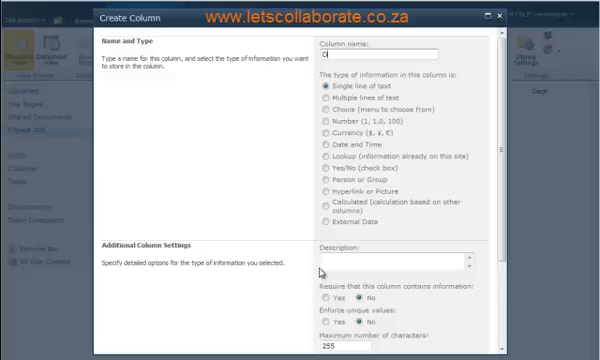
- Name the new column Doc Type, make it a Choice column and enter Minutes as the first option
type("Doc Typ")
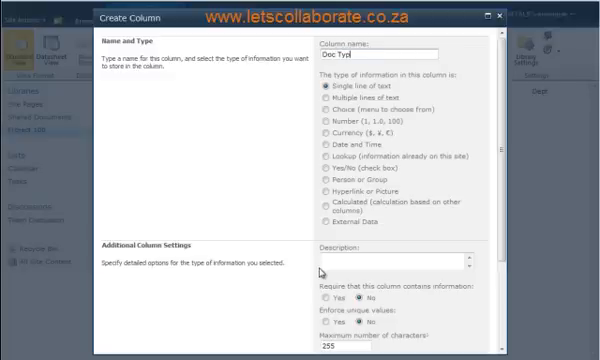
left_click(324, 112)
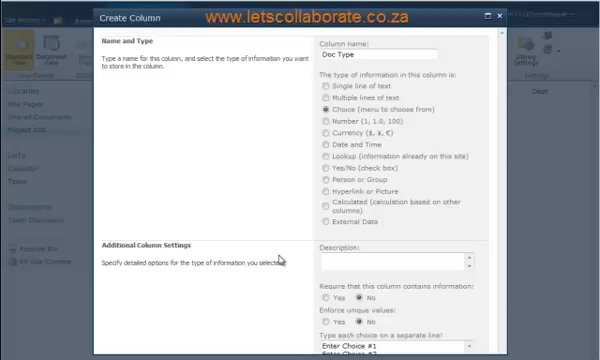
scroll("down", 3)
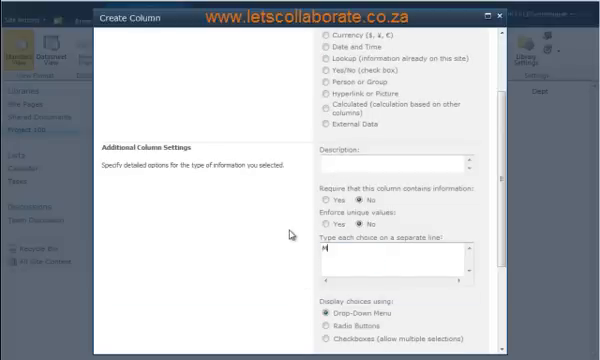
type("Minutes")
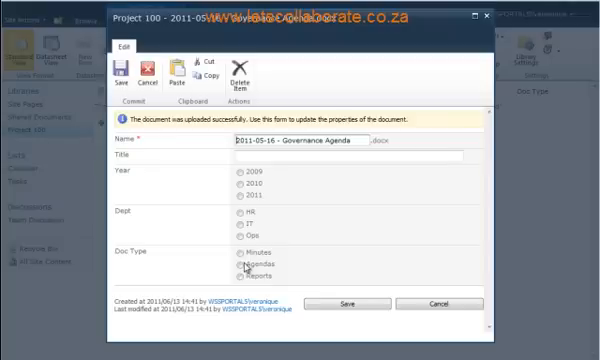
- Tag the uploaded Governance Agenda as Year 2011, Dept Ops, Doc Type Agendas and save
left_click(244, 198)
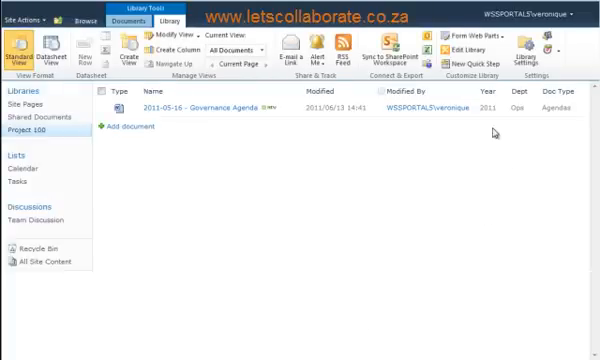
mouse_move(384, 162)
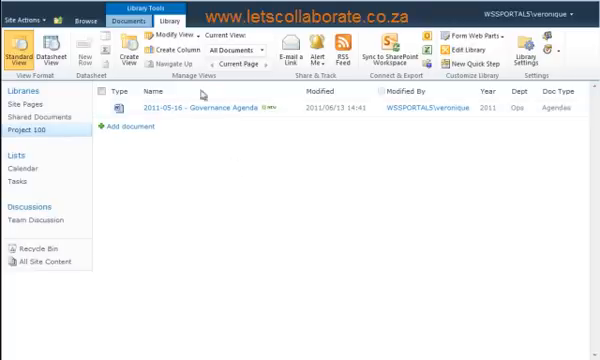
- Upload five more documents at once via Upload Multiple Documents into Project 100
left_click(148, 20)
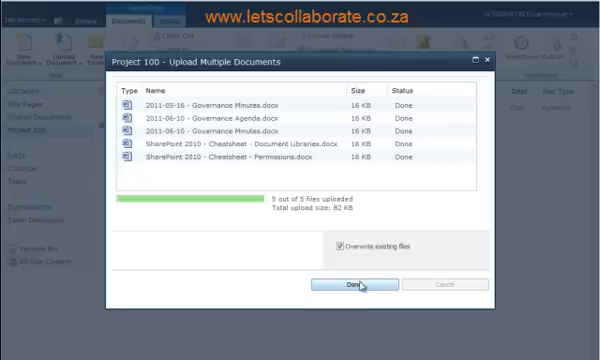
left_click(346, 284)
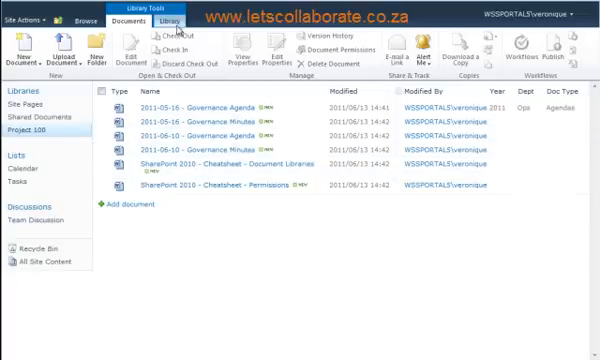
- Switch the Project 100 library to Datasheet View for bulk tag entry
left_click(168, 22)
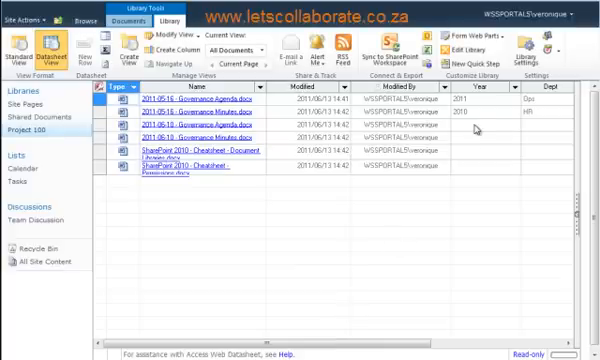
- Pick Year and Dept values for the newly uploaded documents in the datasheet grid
left_click(504, 128)
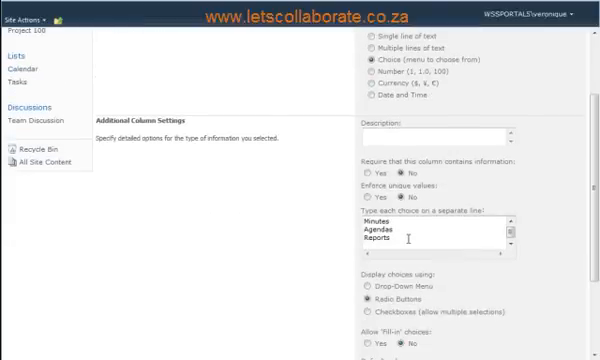
- Add Cheatsheet as a new choice of the Doc Type column and confirm
type("Cheal")
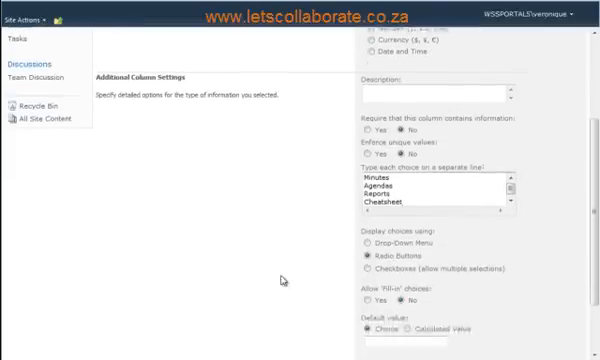
scroll("down", 3)
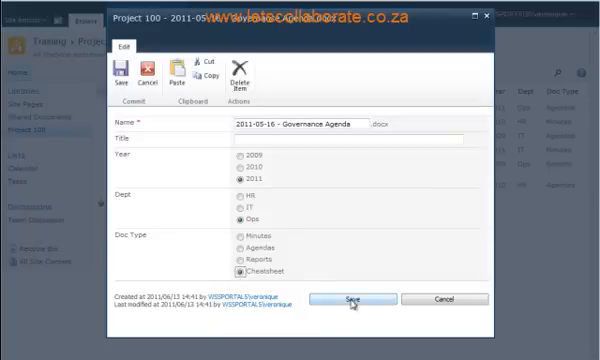
- Set the document's Doc Type to Cheatsheet with its Year and Dept, and save the properties
left_click(348, 300)
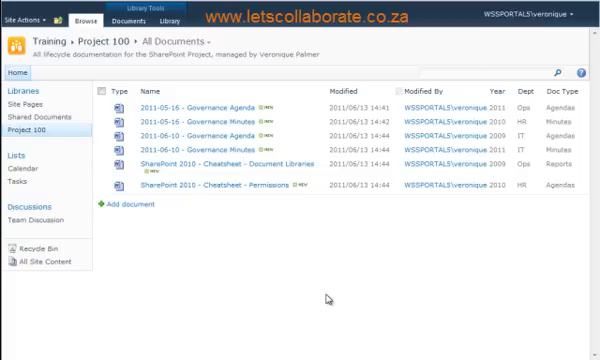